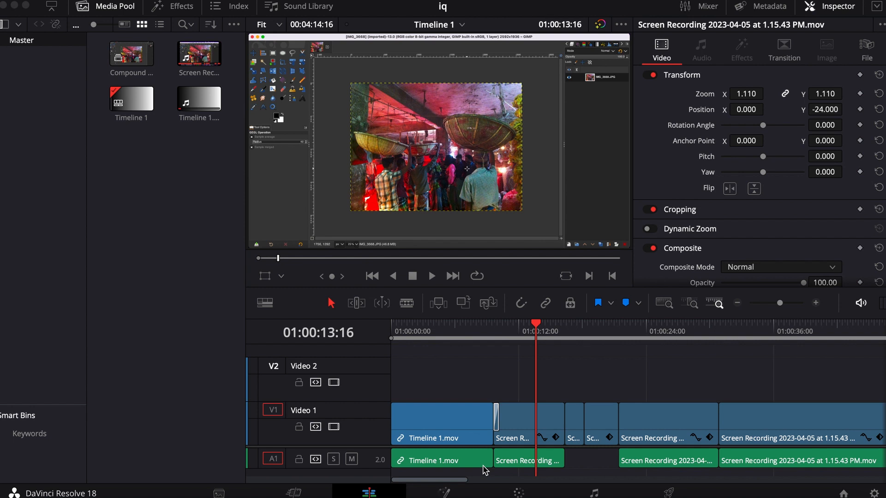
mouse_move(526, 484)
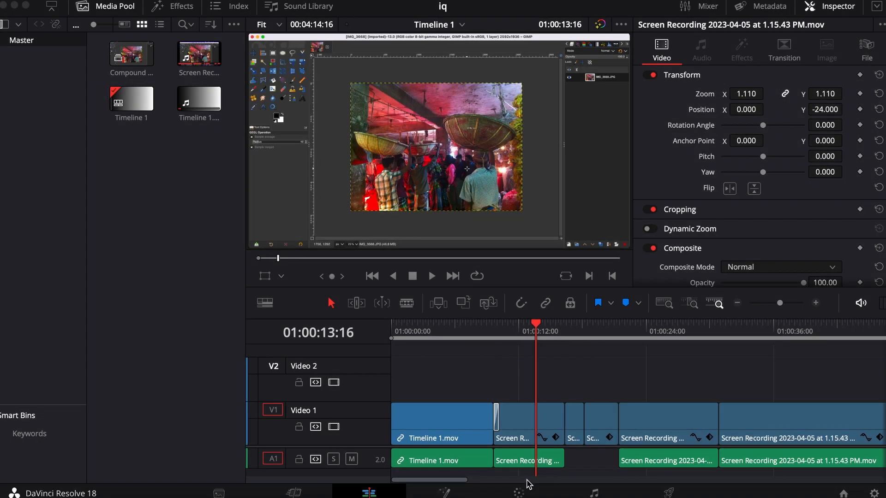
mouse_move(563, 383)
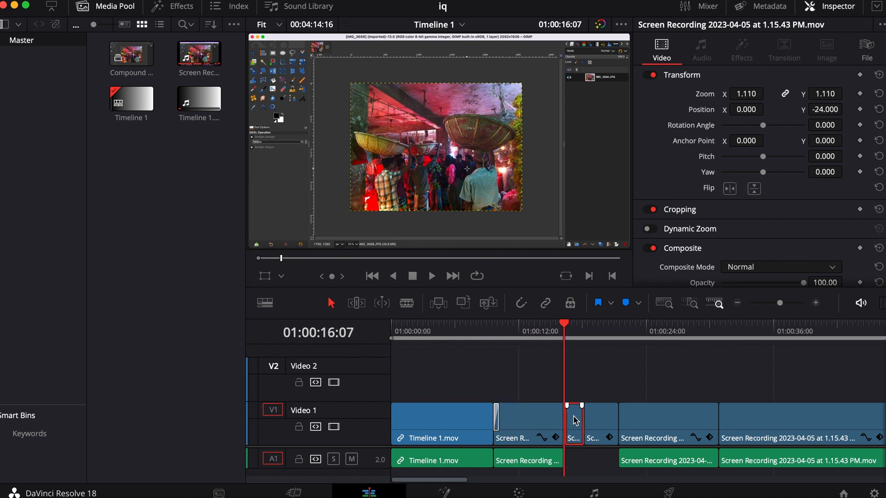
Cut the short clip near 01:00:16 from Video 1 and move the playhead to about 9 seconds.
right_click(574, 422)
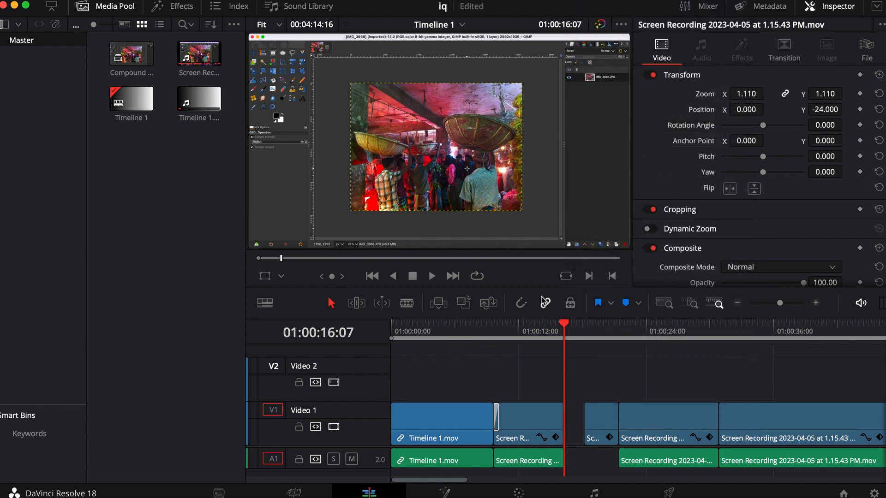
left_click(496, 328)
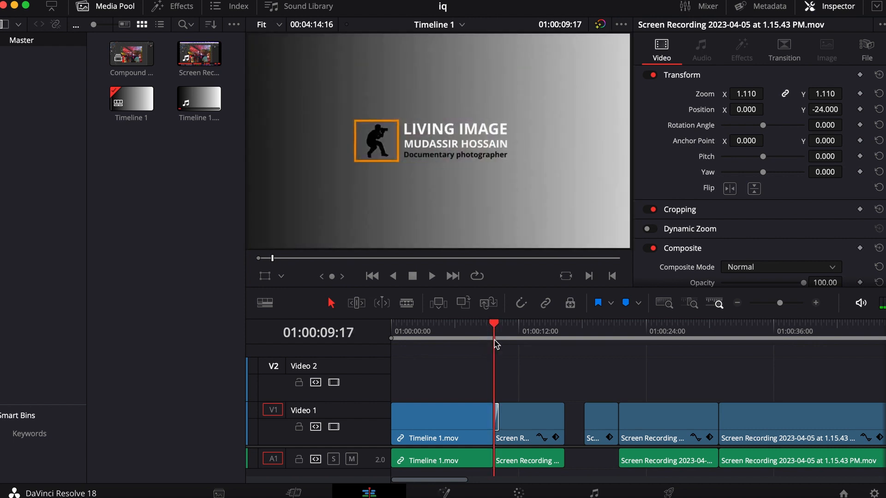
mouse_move(502, 374)
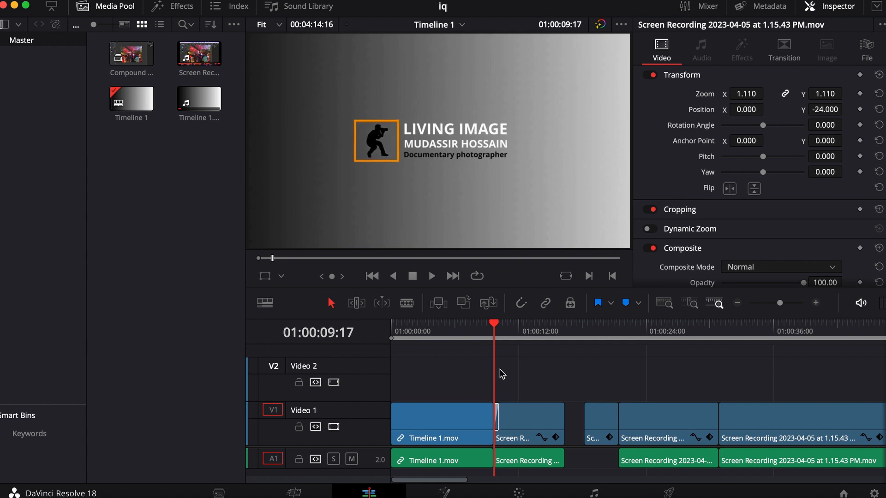
Undo the trial paste, clear the in point, and set the playhead near 01:00:16.
right_click(499, 376)
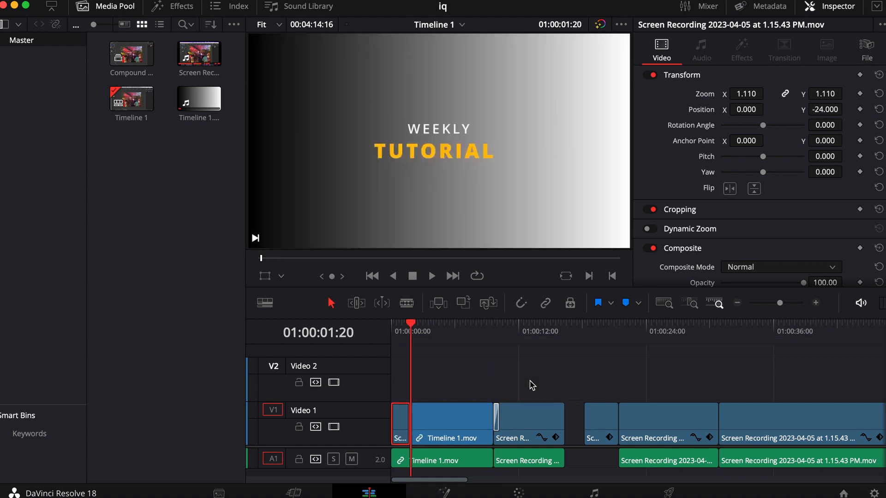
mouse_move(400, 338)
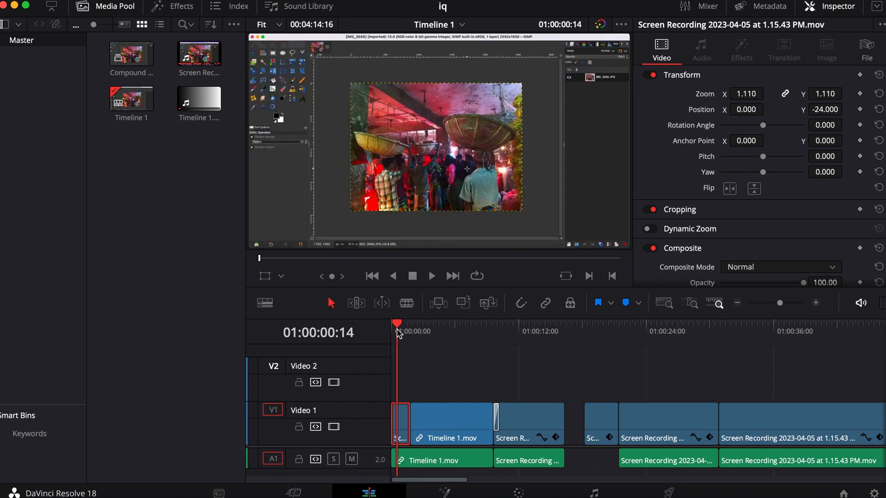
mouse_move(385, 405)
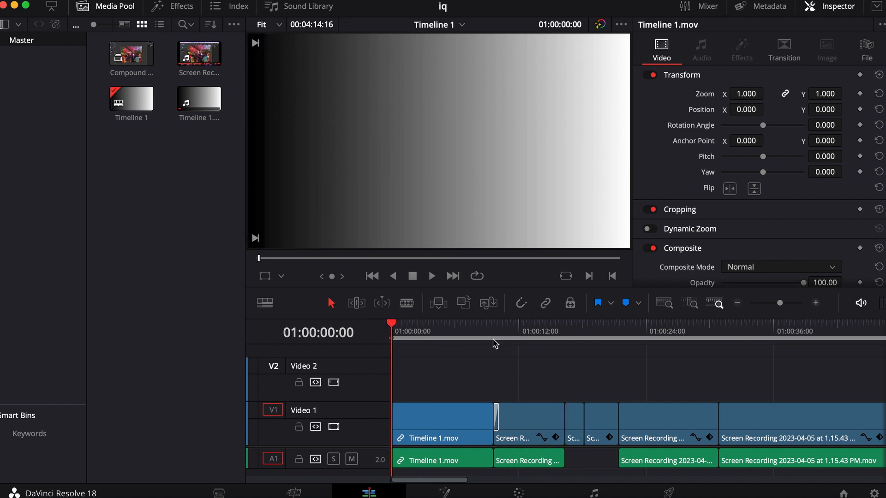
mouse_move(472, 342)
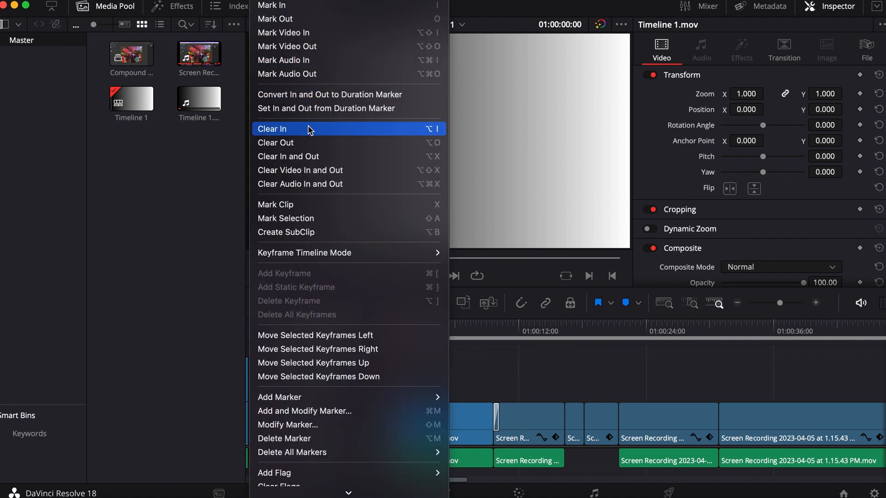
left_click(272, 128)
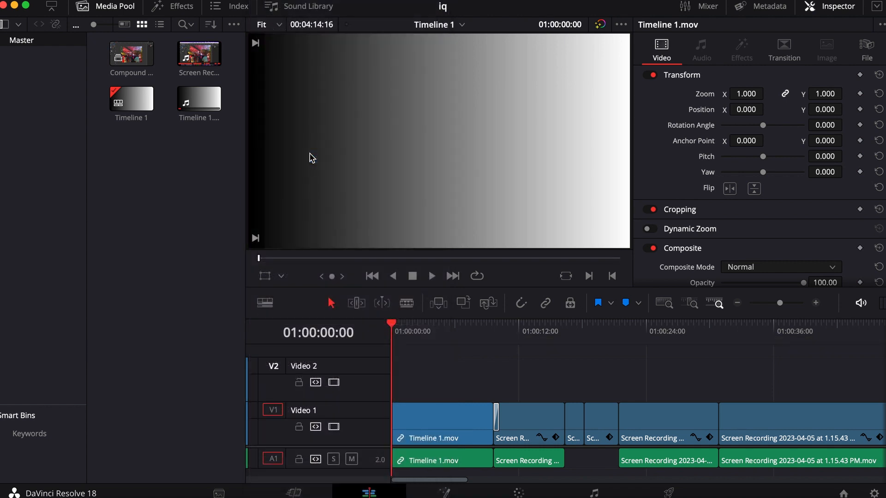
left_click(564, 330)
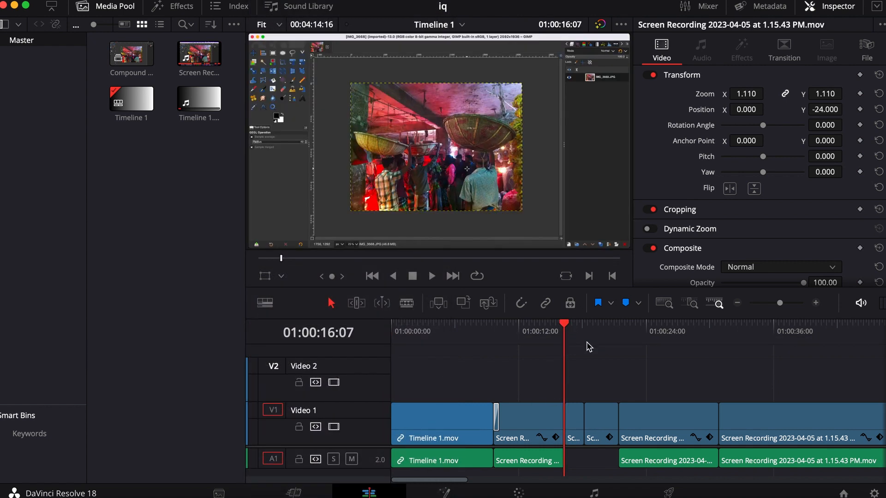
Cut the short clip near 01:00:18 and paste it at 01:00:16.
left_click(599, 425)
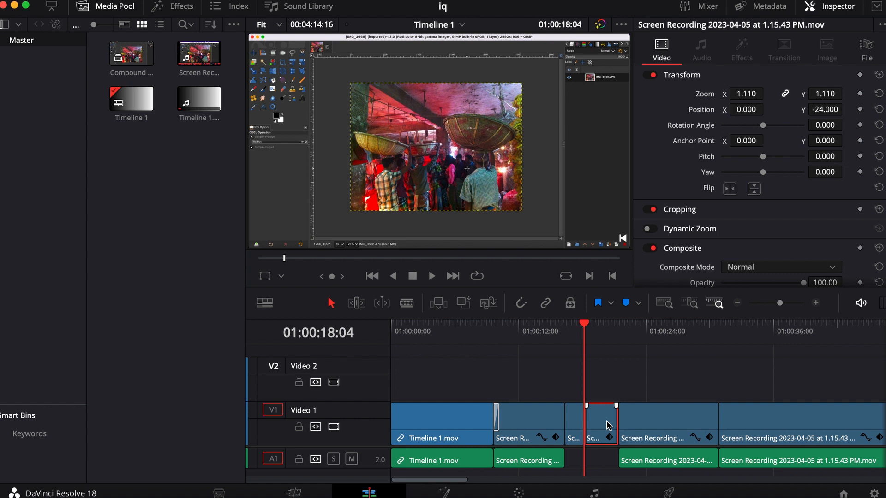
right_click(594, 423)
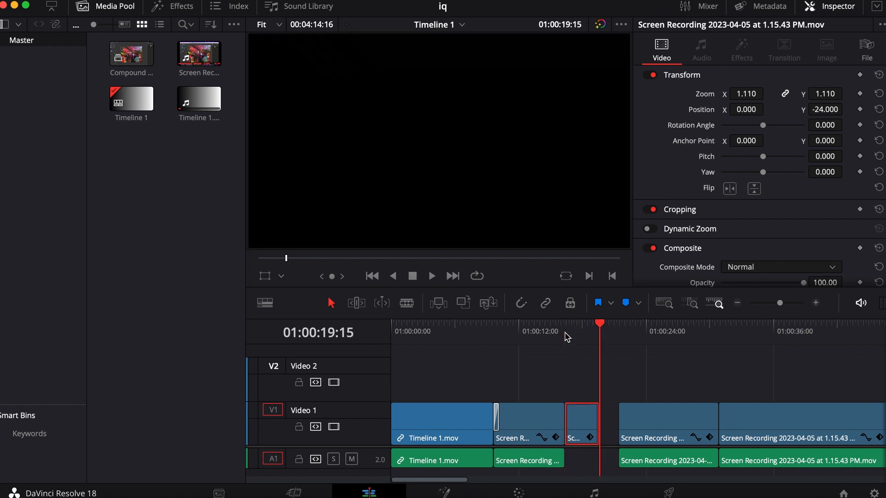
left_click(582, 423)
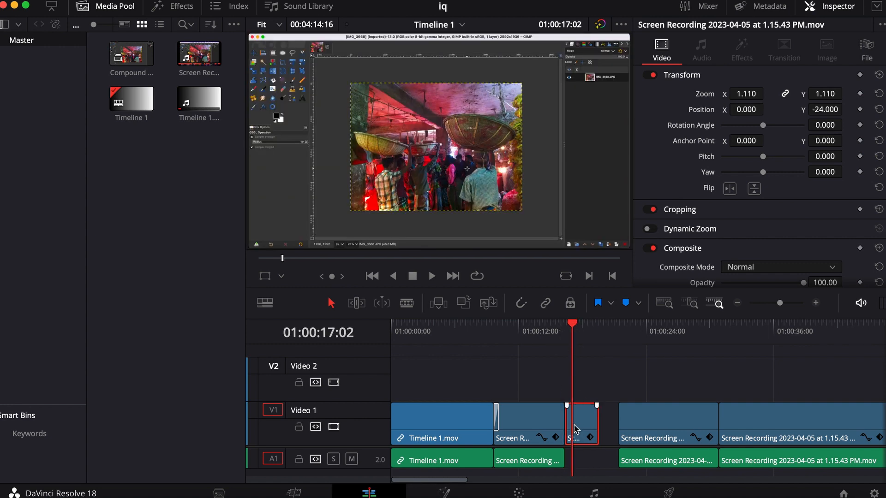
mouse_move(589, 425)
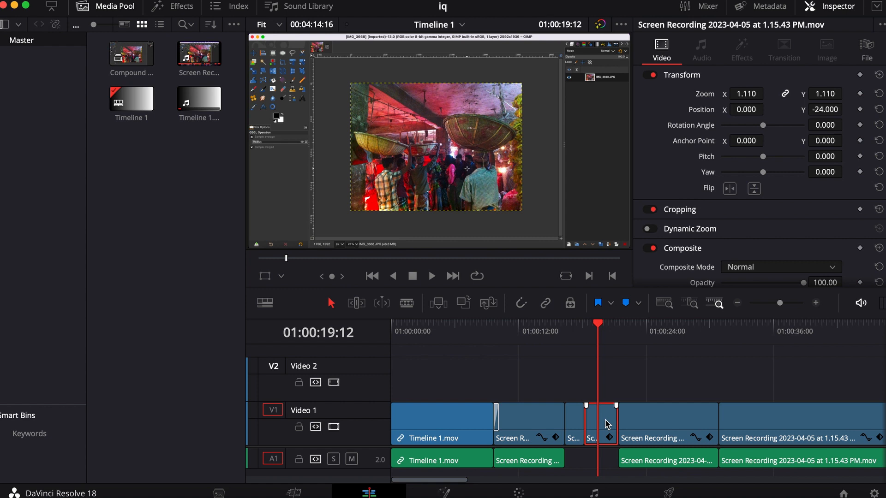
Ripple cut the clip near 01:00:18 and paste-insert it at 01:00:16.
right_click(603, 424)
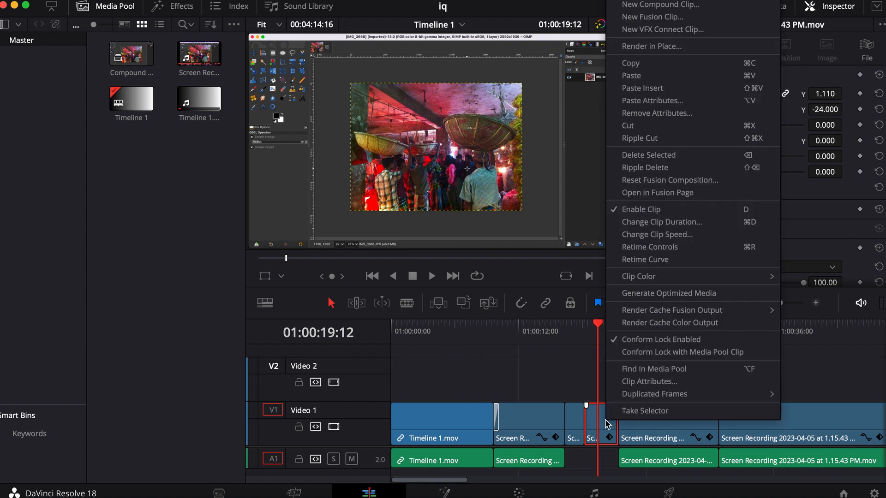
mouse_move(669, 138)
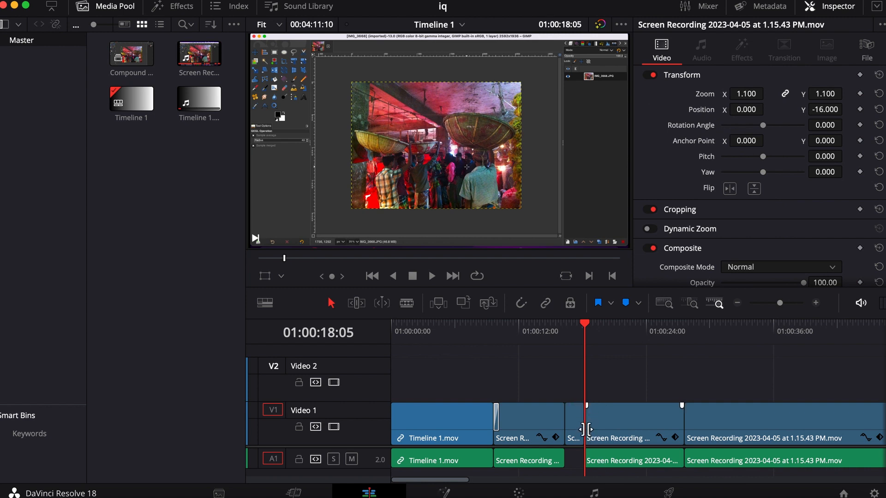
mouse_move(568, 337)
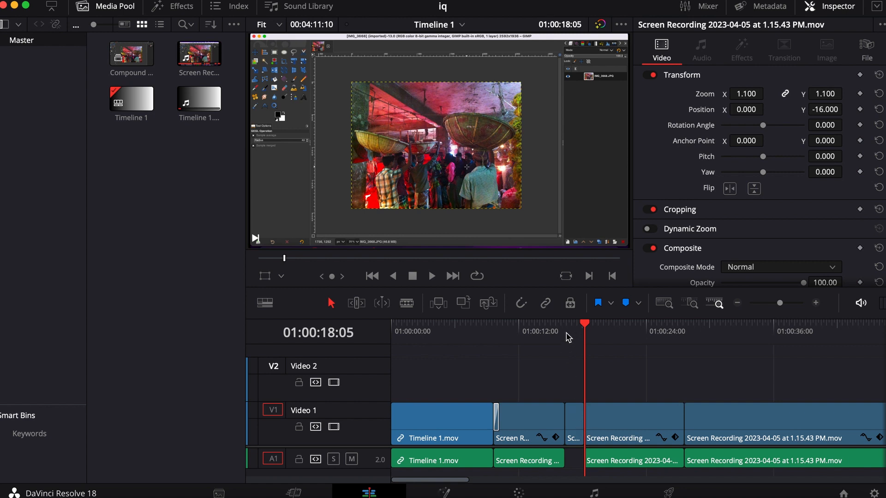
left_click(565, 330)
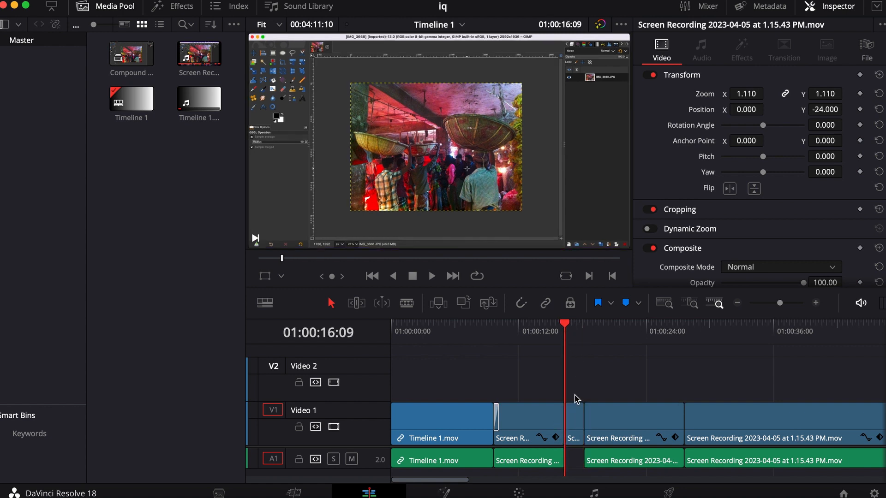
right_click(575, 399)
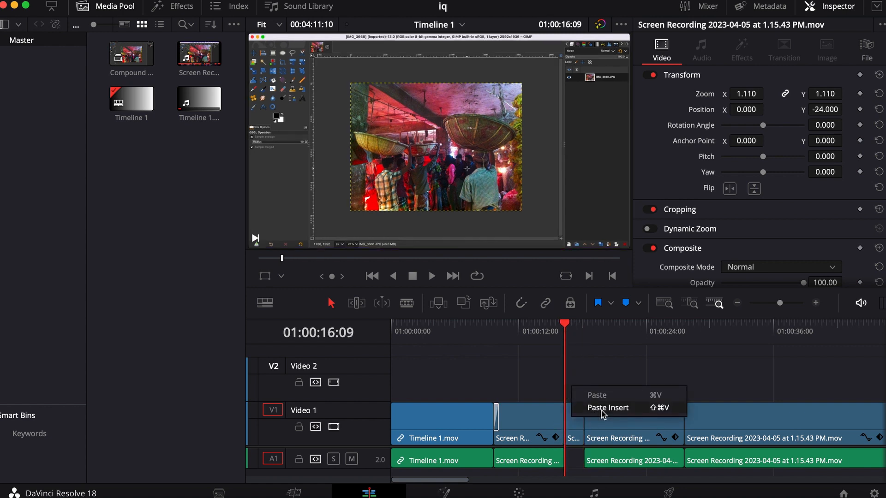
mouse_move(599, 395)
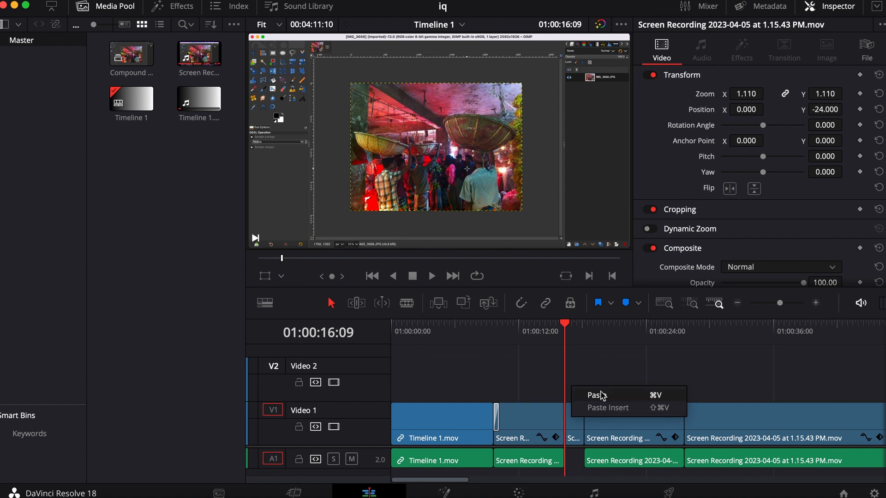
left_click(597, 395)
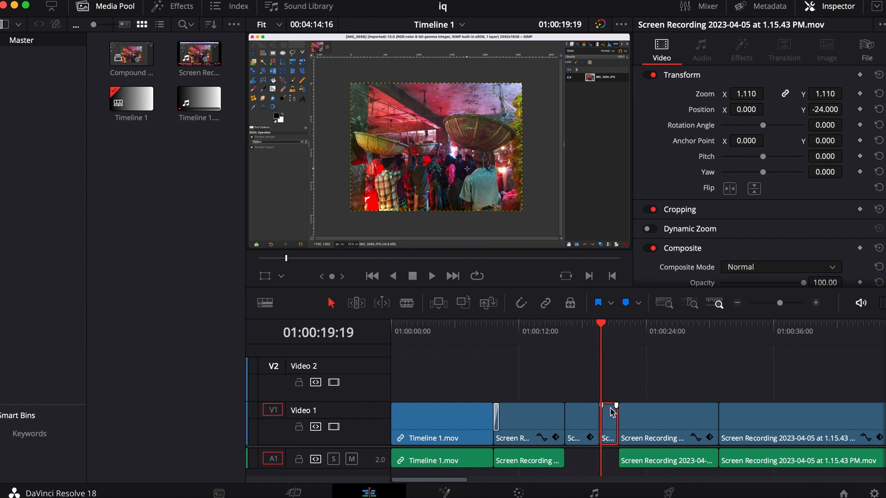
mouse_move(614, 428)
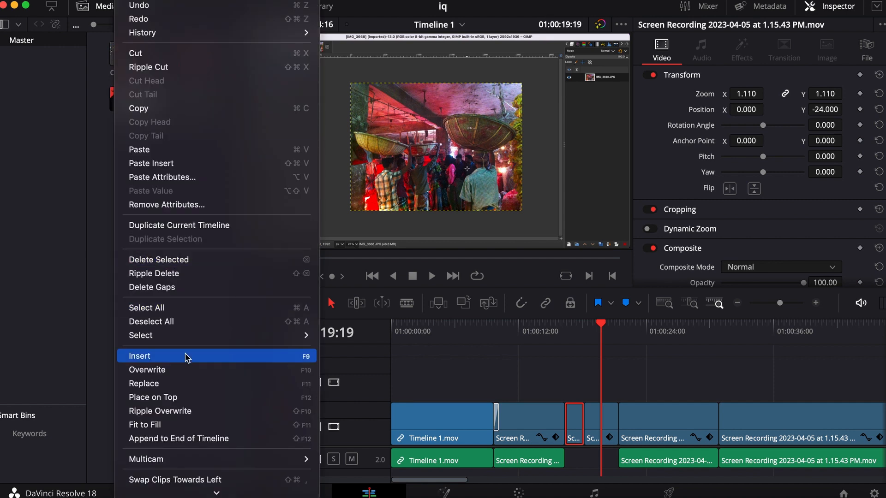
Apply Swap Clips Towards Right to the selected short clip near 16 seconds.
left_click(139, 355)
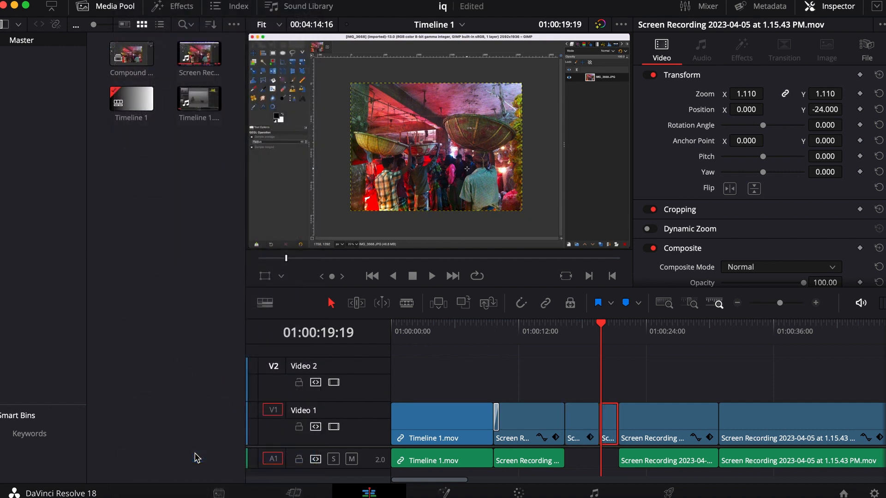
mouse_move(631, 491)
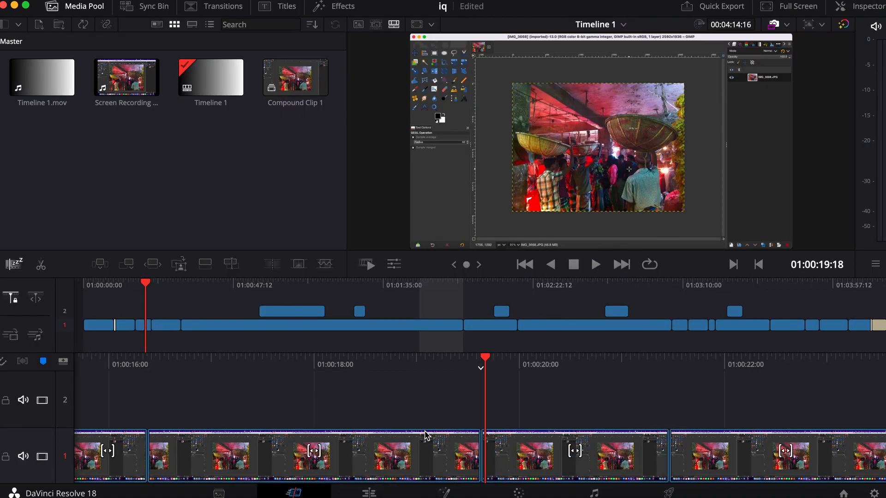
mouse_move(560, 457)
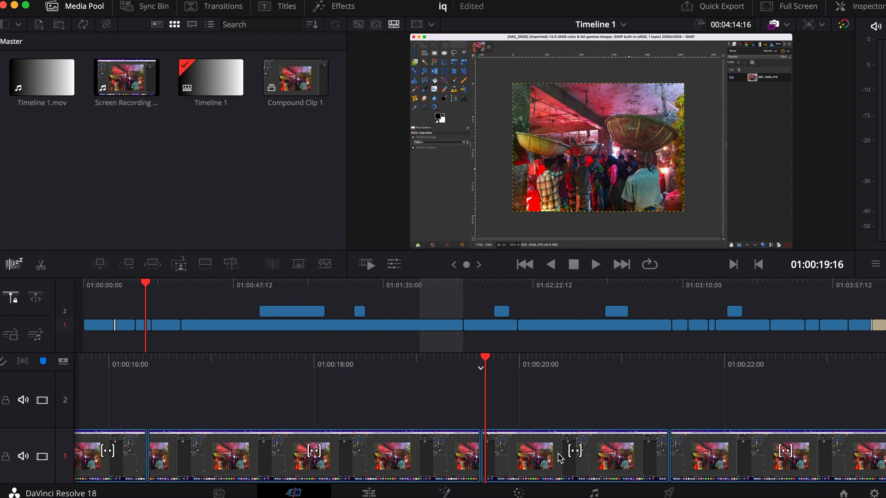
mouse_move(567, 455)
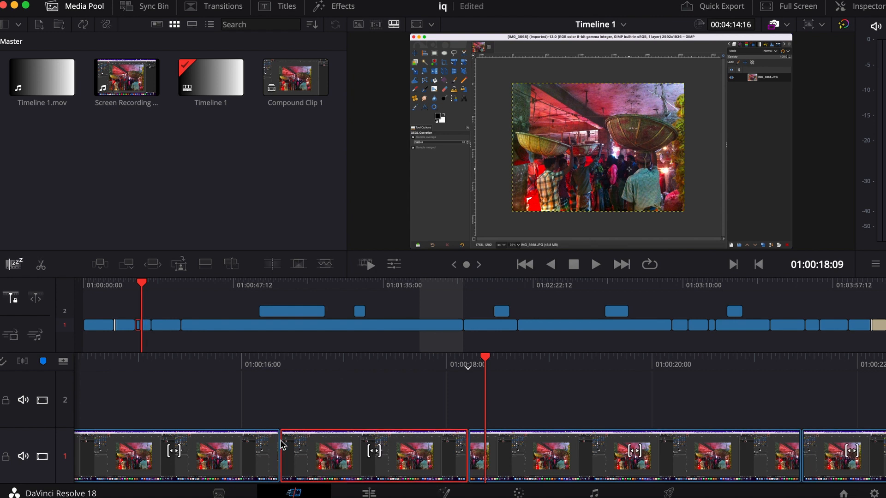
mouse_move(453, 438)
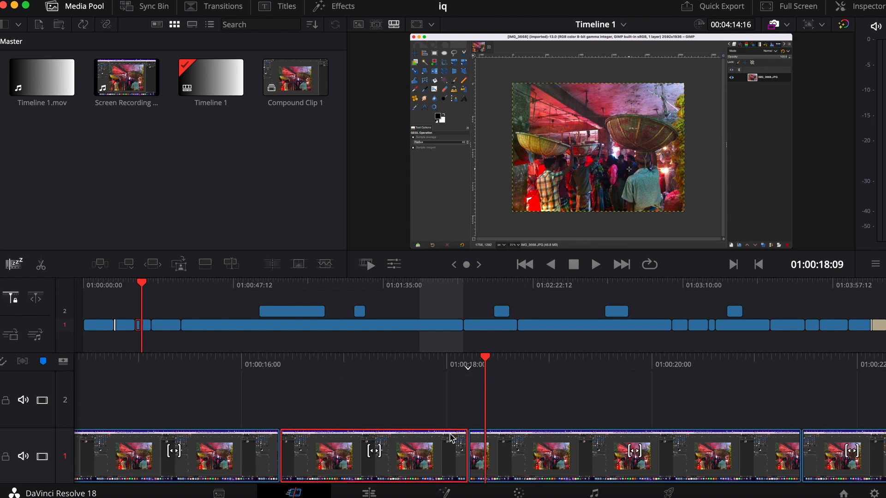